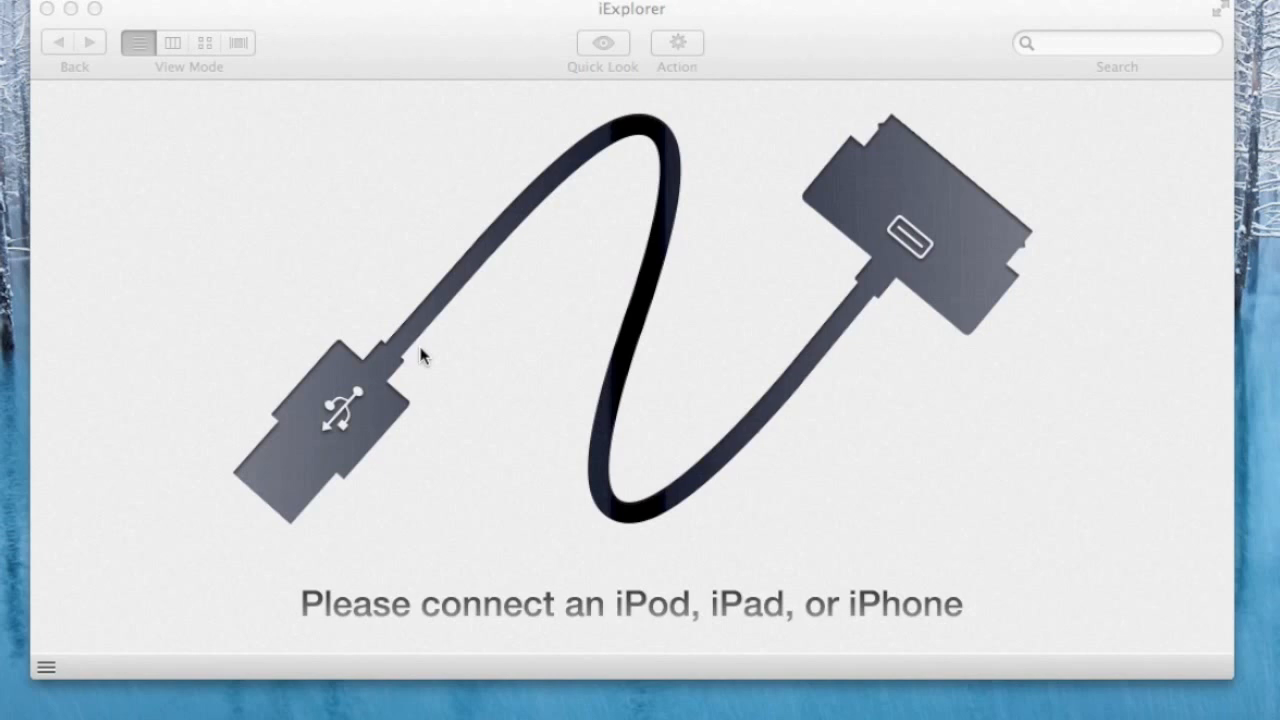
mouse_move(438, 372)
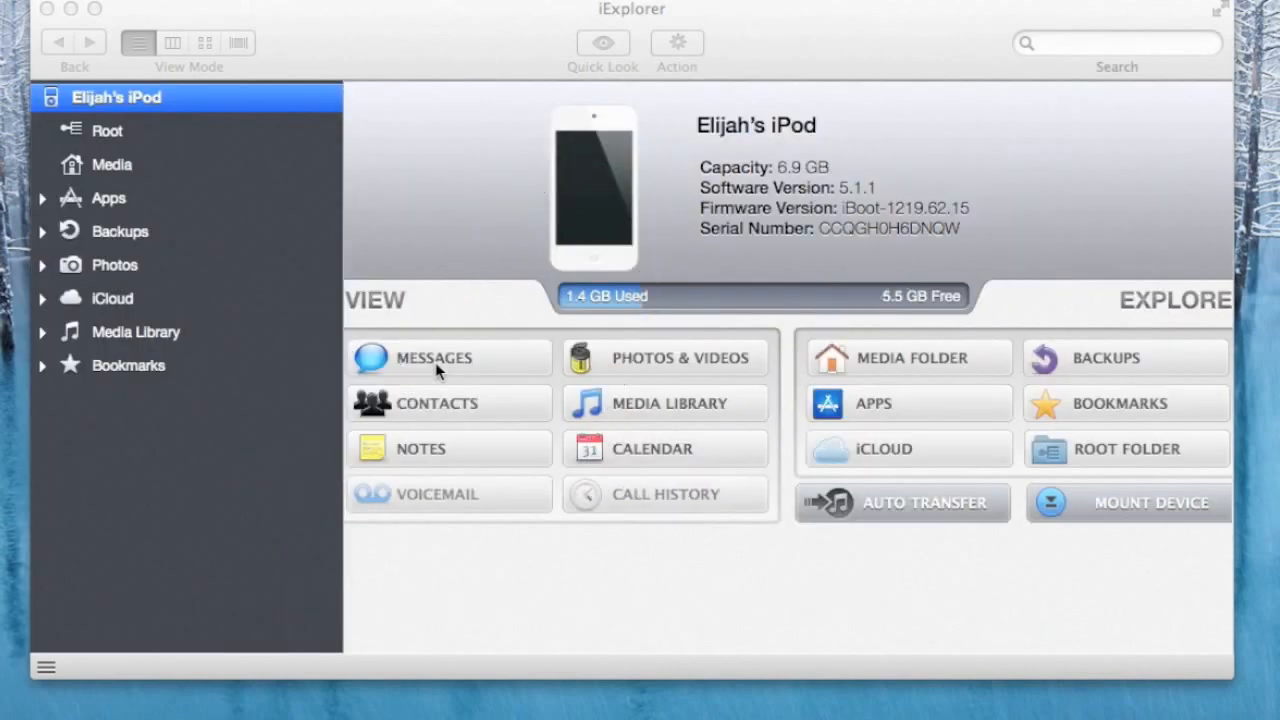
mouse_move(635, 130)
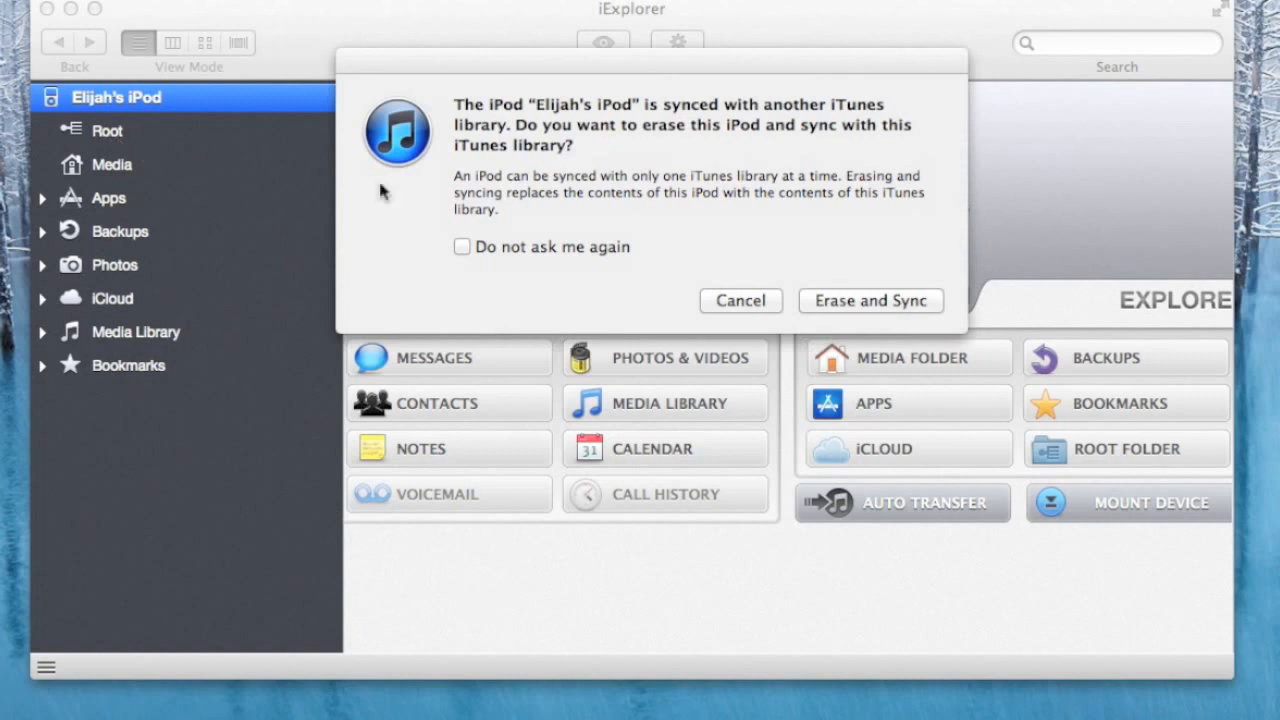
- Decline iTunes' prompts to erase and sync the iPod and to replace its synced photos
click(869, 301)
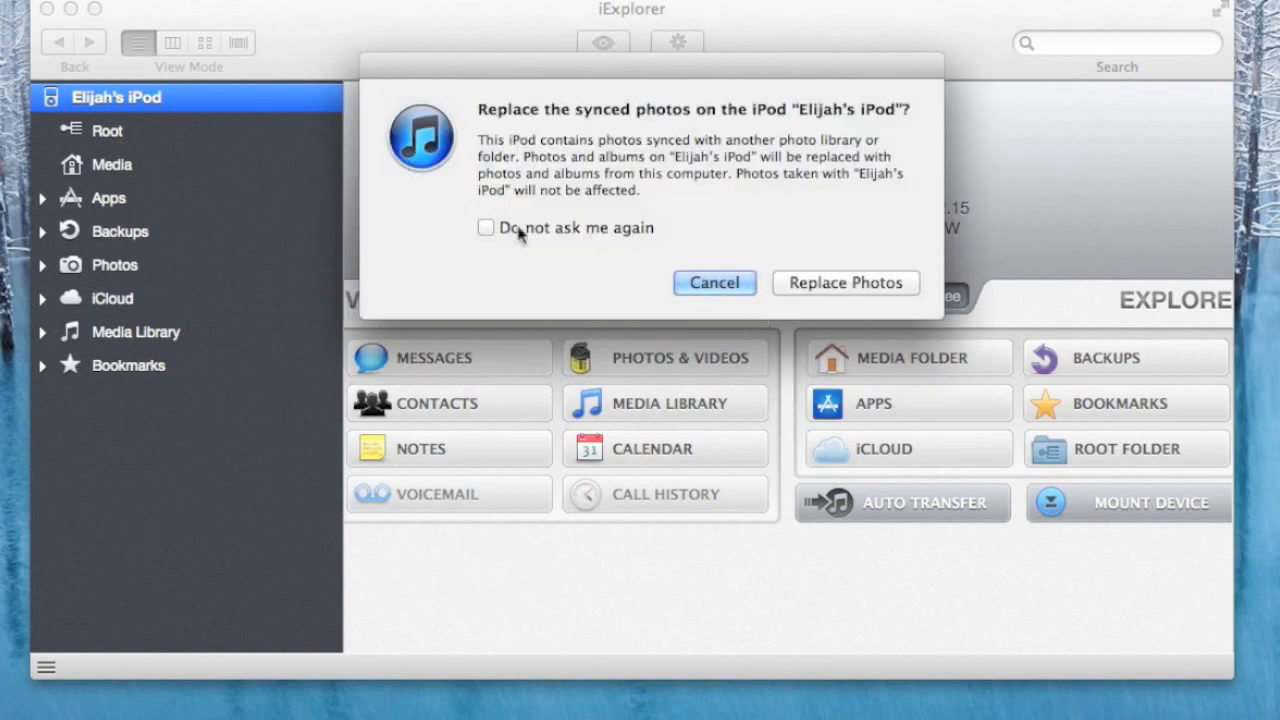
click(714, 282)
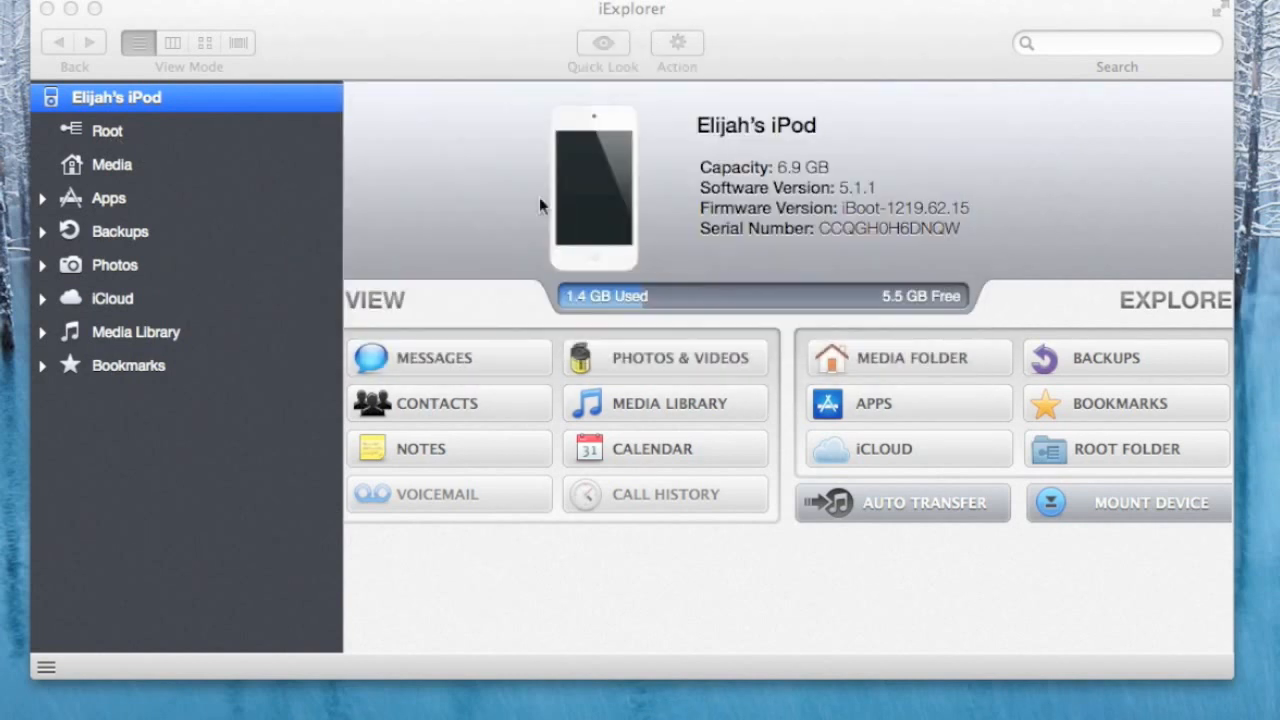
mouse_move(100, 145)
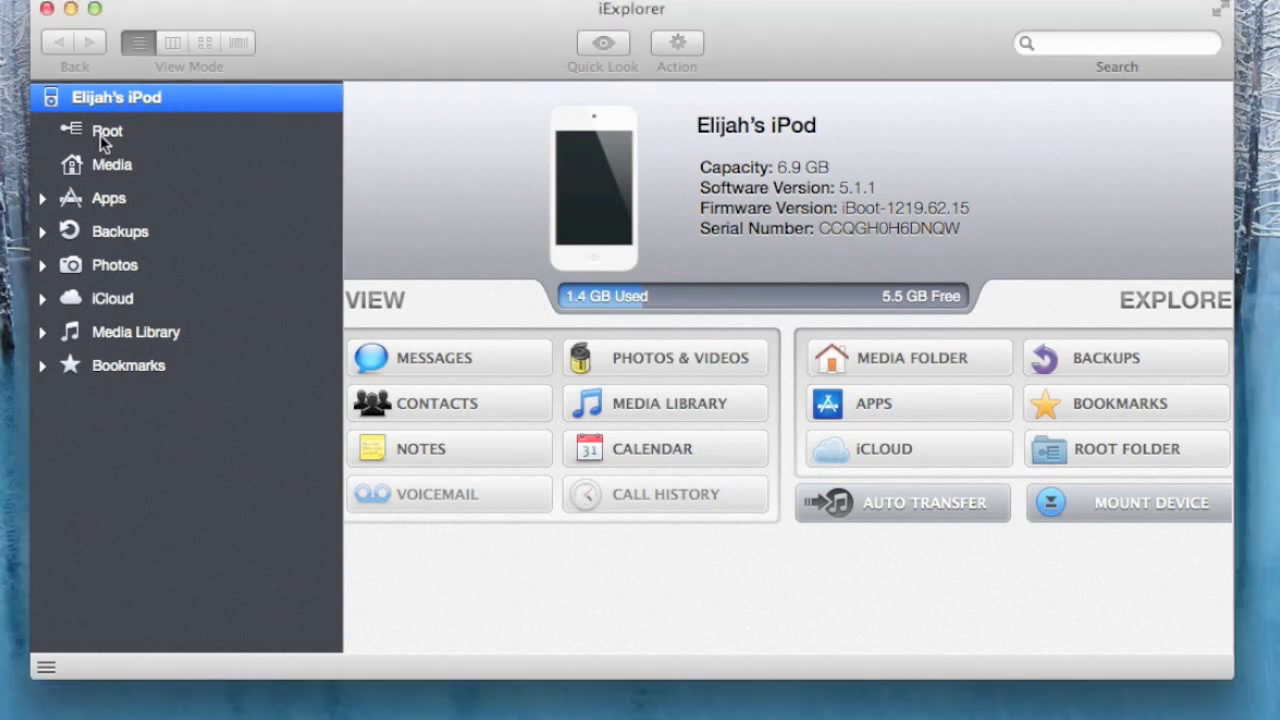
- Show the iPod's Root folder with Applications, Library, System and var directories
click(106, 130)
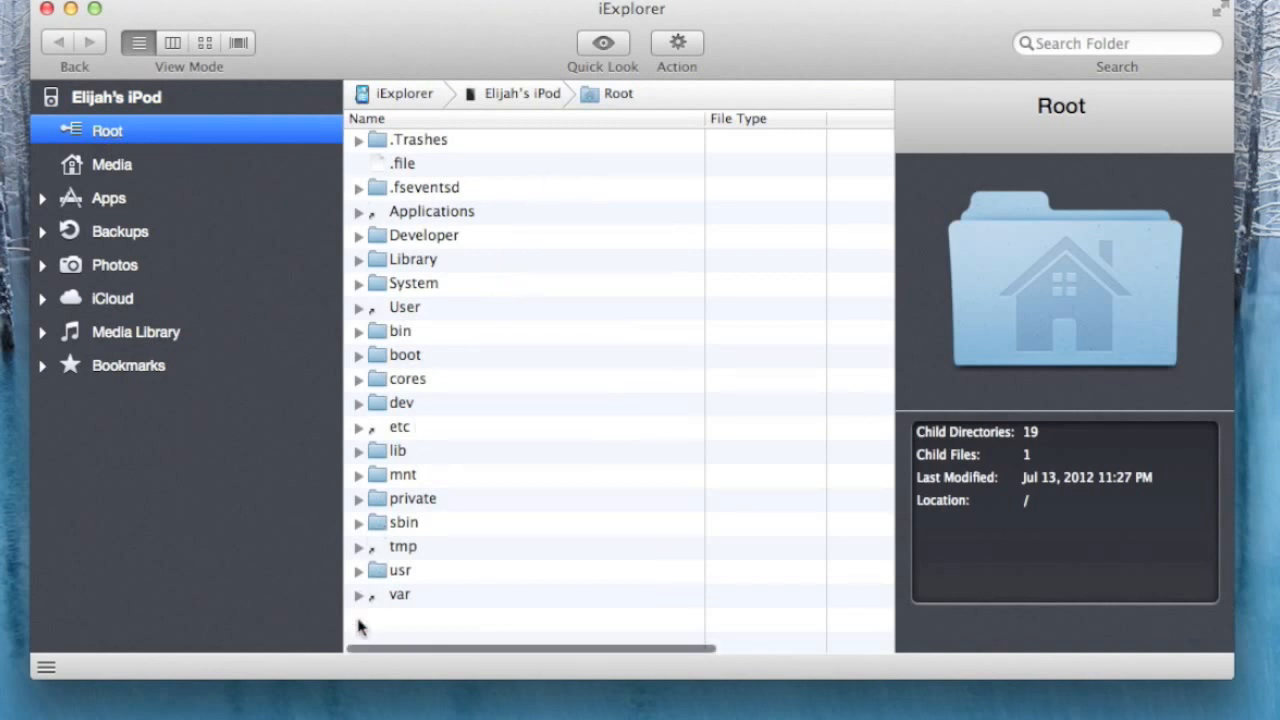
mouse_move(660, 336)
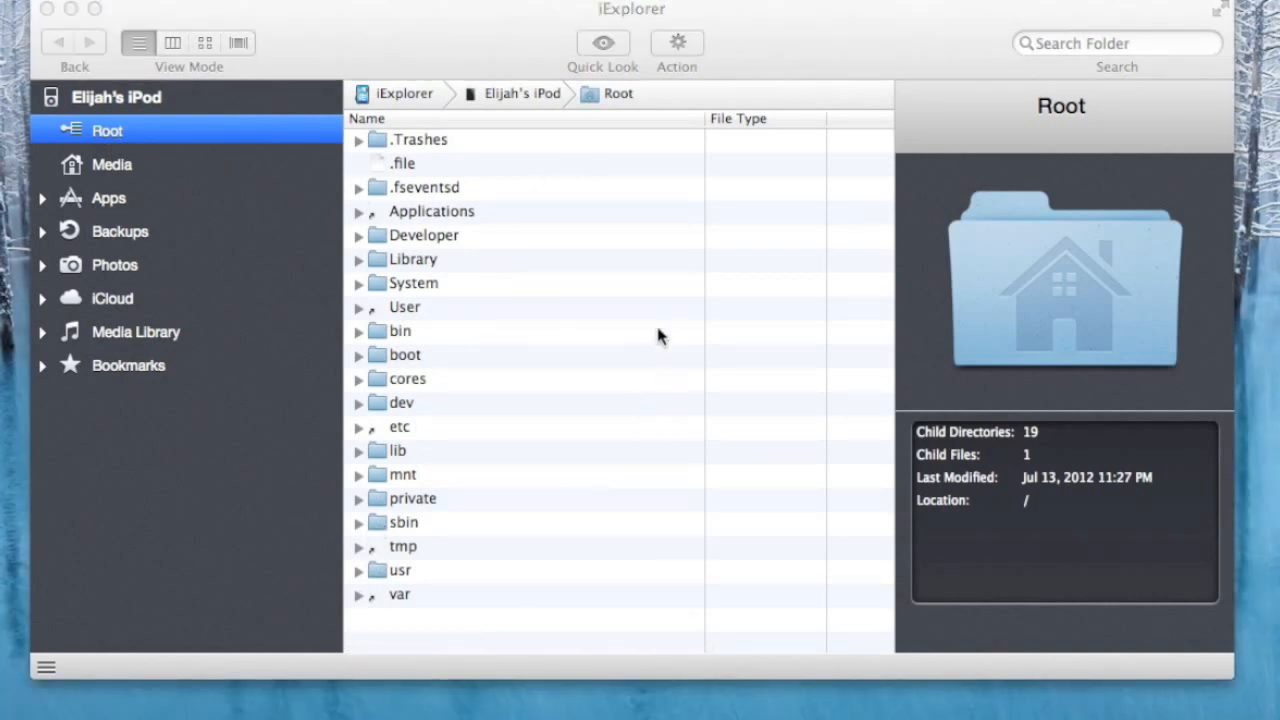
mouse_move(118, 177)
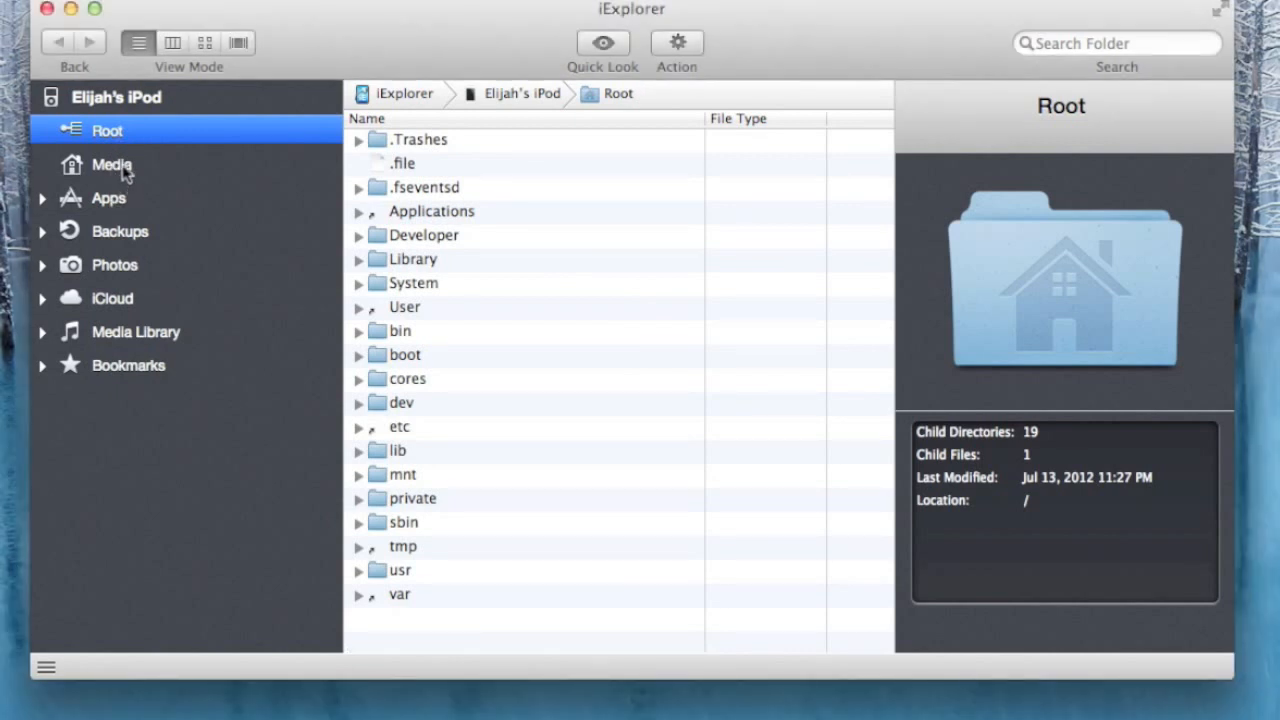
- Browse the Media folder and installed apps, then open Backups and dismiss the Load Backup Data prompt
click(111, 164)
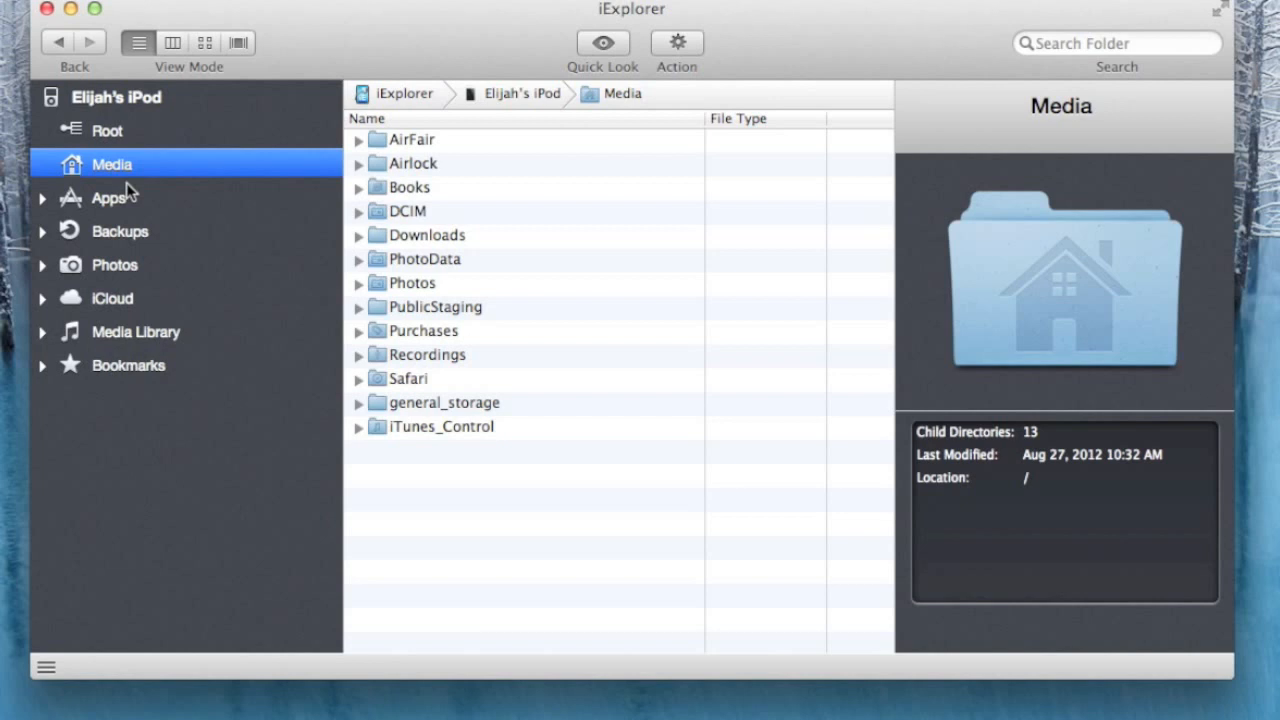
click(109, 197)
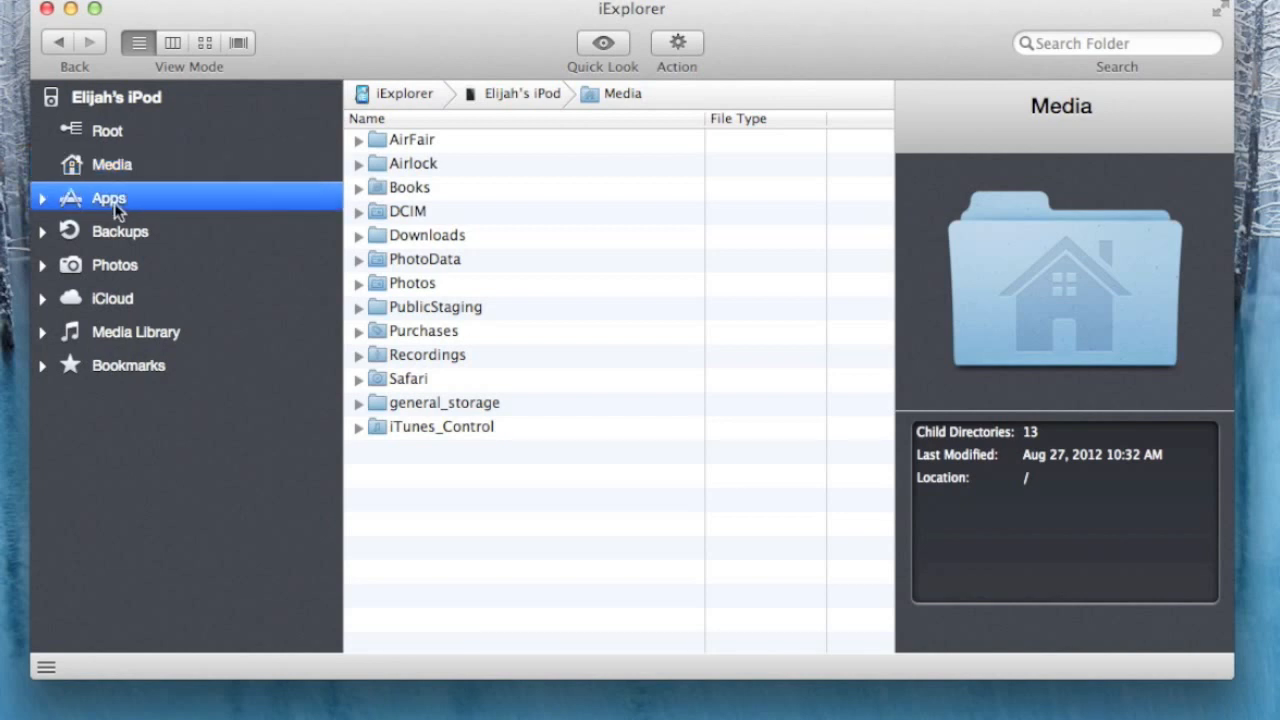
click(108, 197)
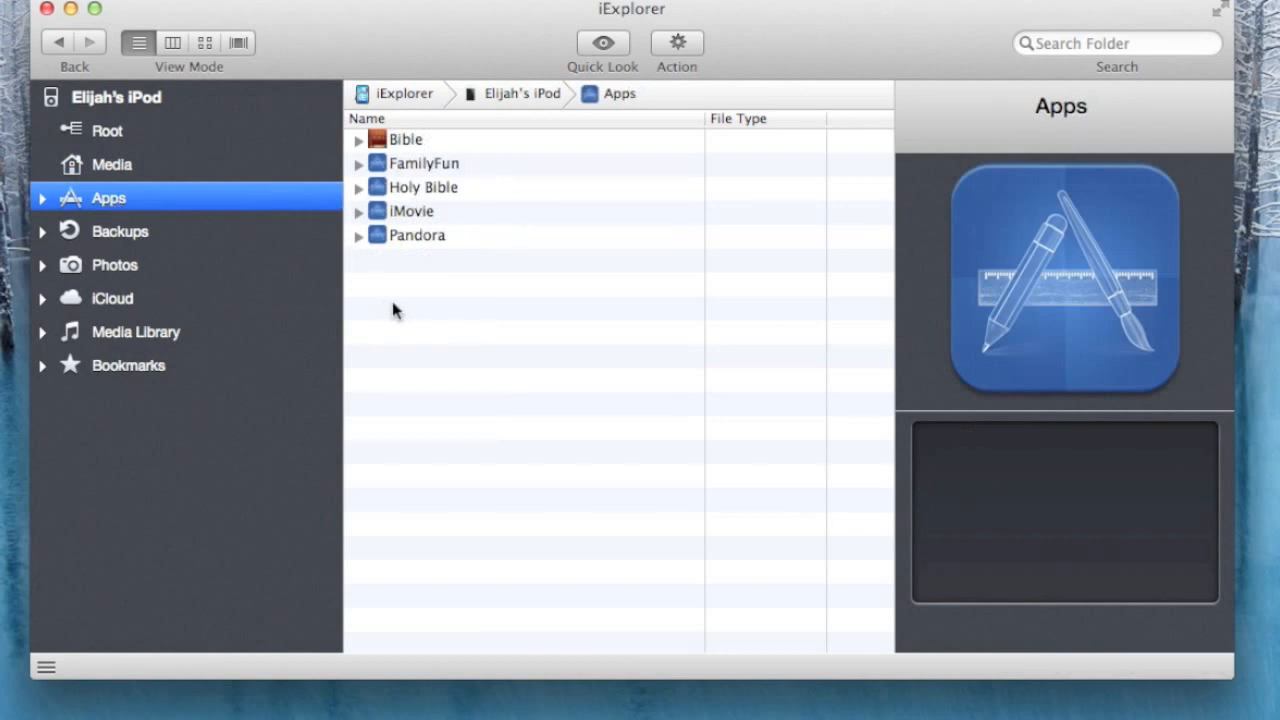
click(119, 231)
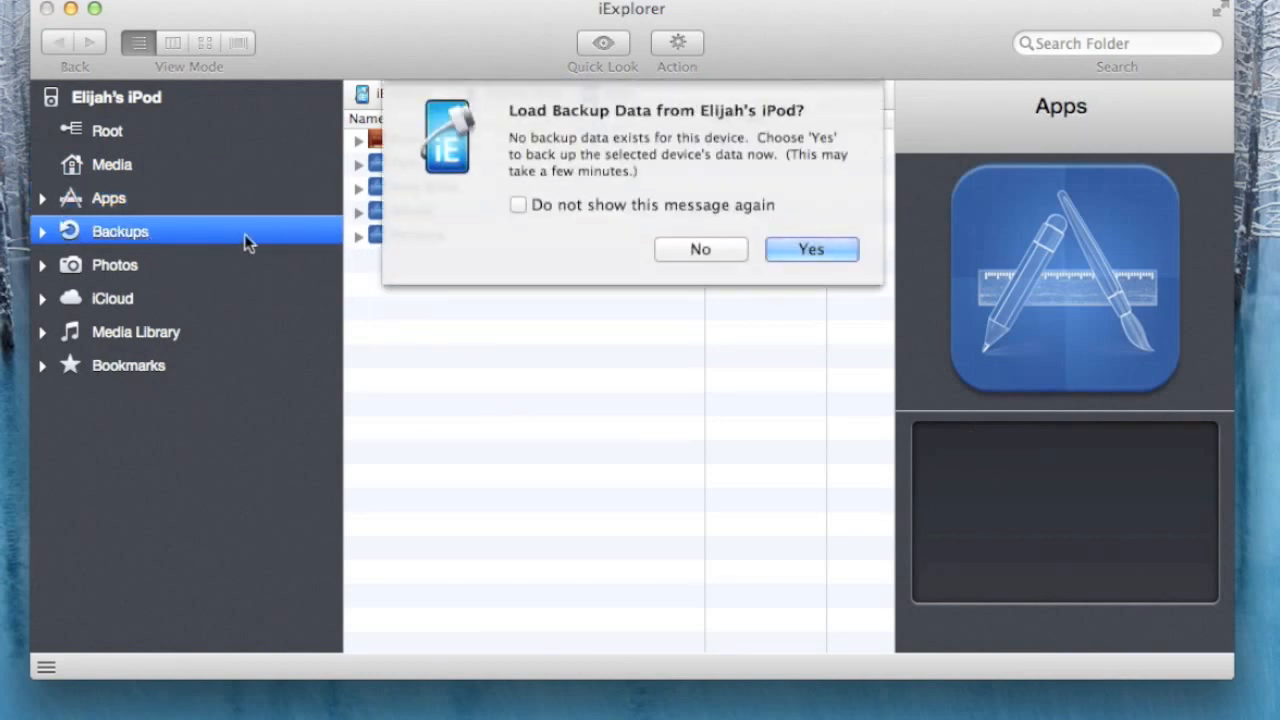
click(700, 249)
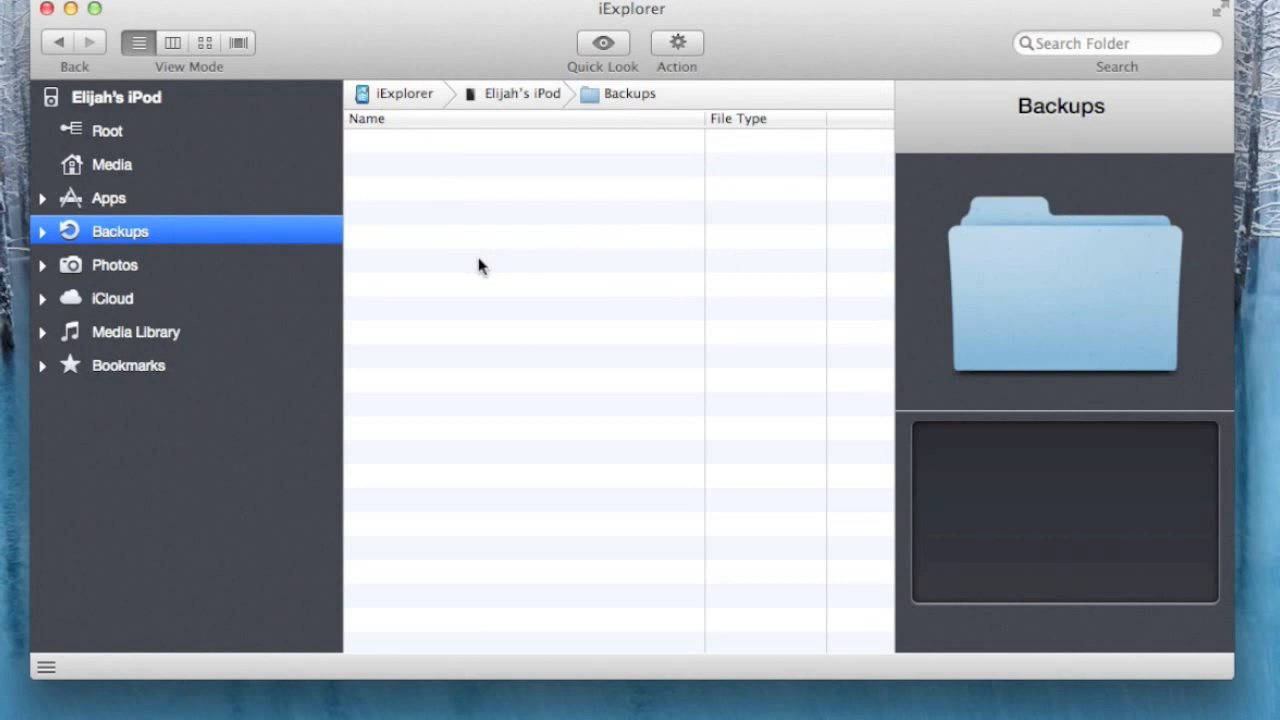